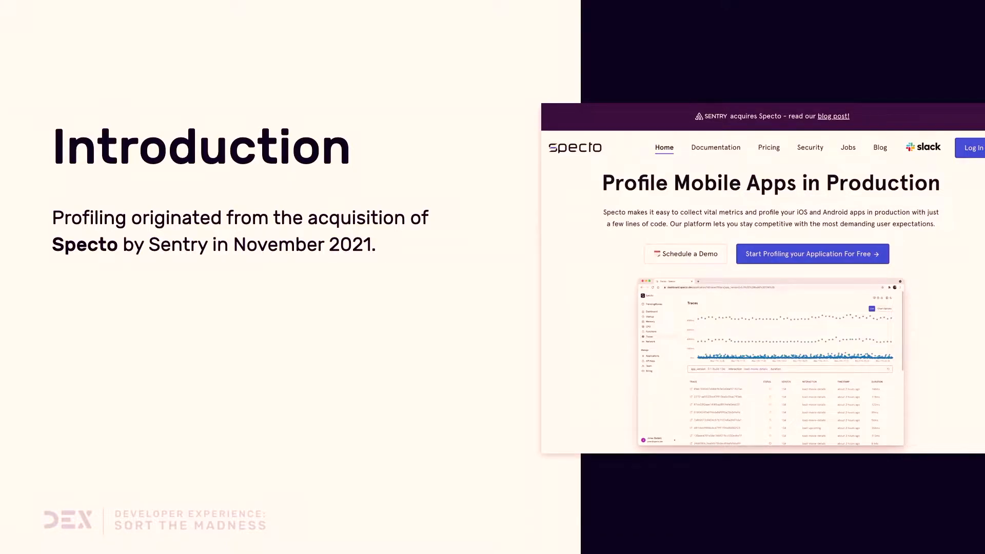
Step: Advance from the Introduction slide to the Profiling slide
{"action": "key", "text": "Right"}
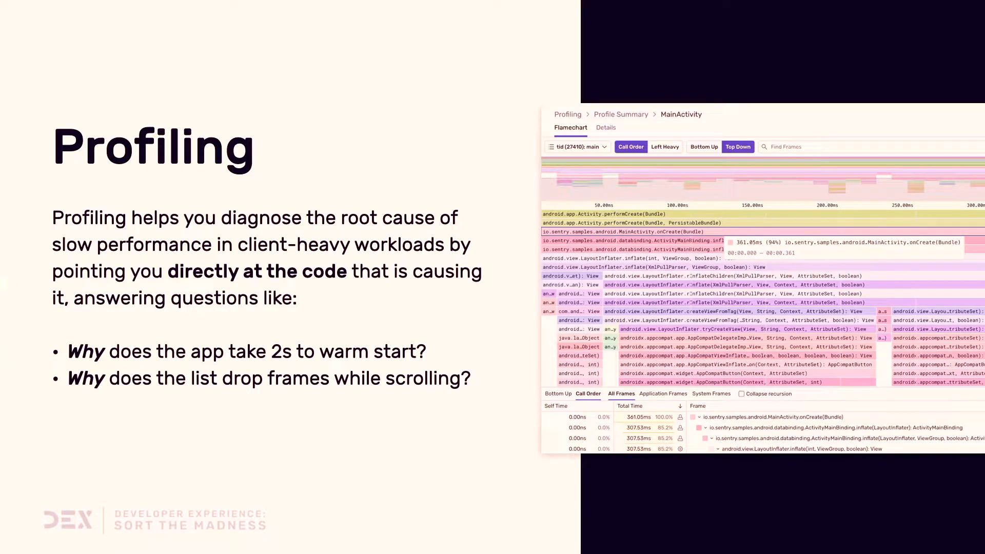
{"action": "key", "text": "Right"}
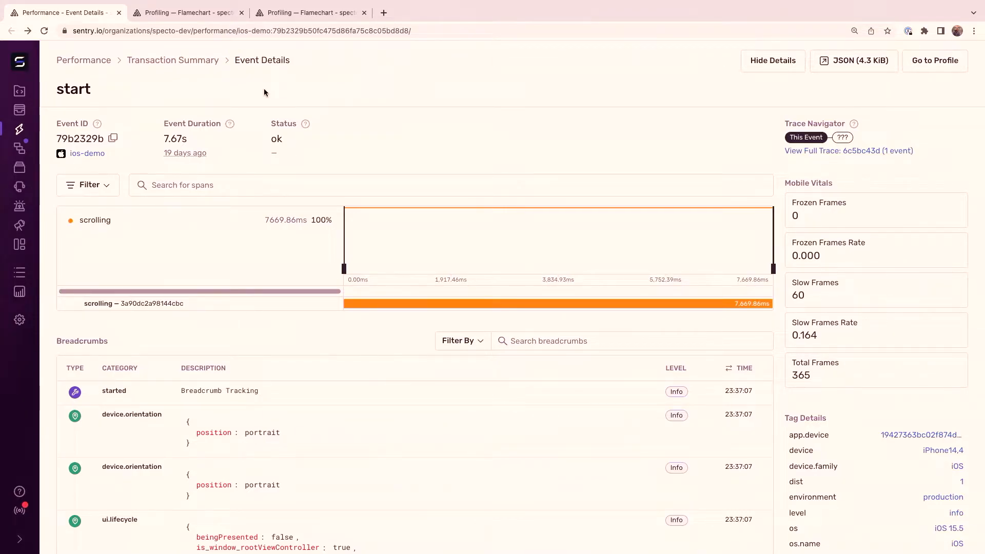
{"action": "mouse_move", "coordinate": [713, 449]}
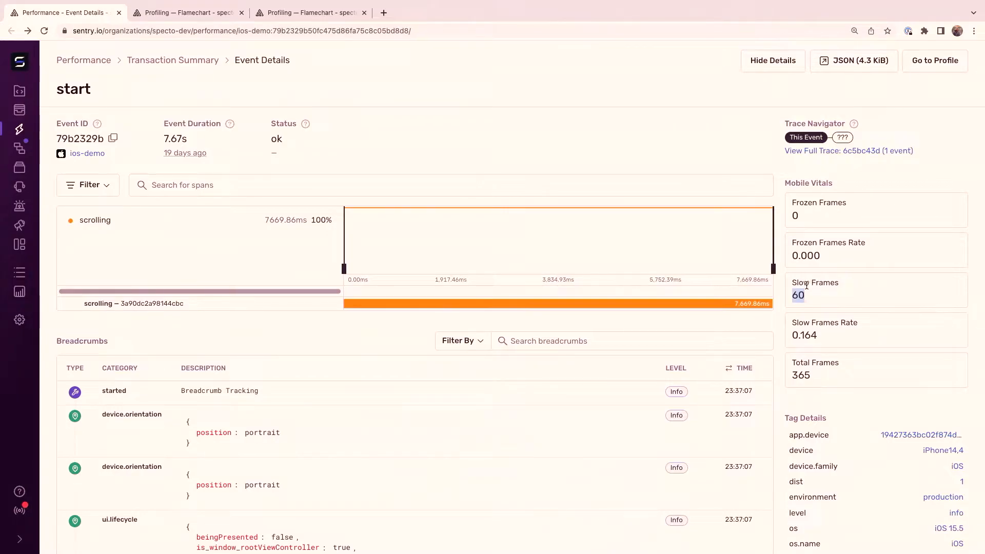
{"action": "mouse_move", "coordinate": [807, 387]}
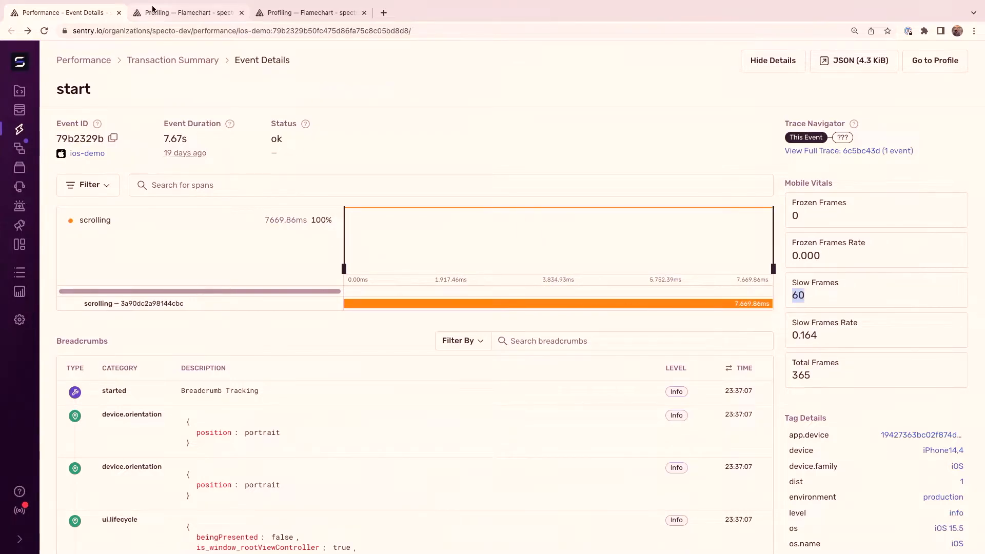
Step: Switch to the browser tab showing the start profile's flamechart
{"action": "left_click", "coordinate": [186, 12]}
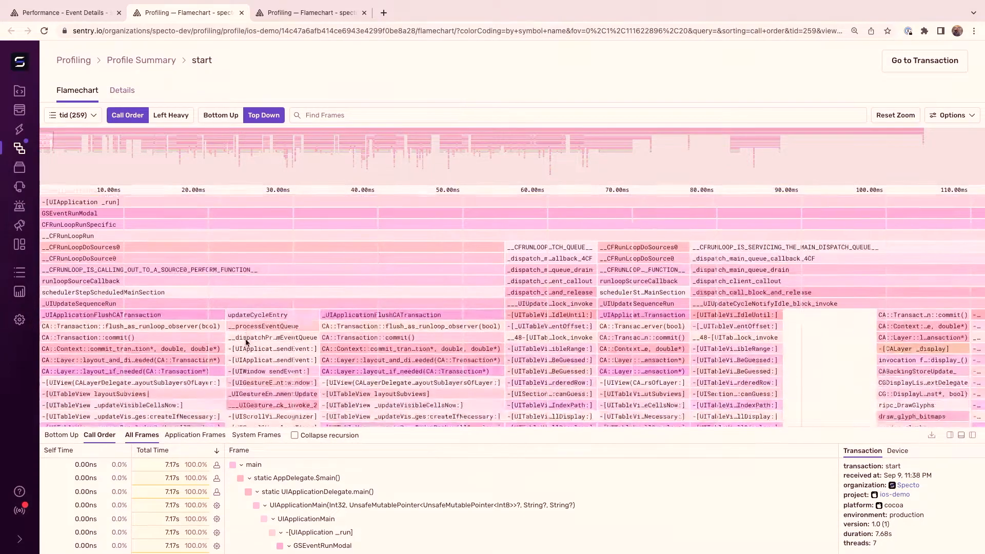
Step: Scroll the main-thread flamechart through the 1–2 second table layout stretch and reach the Options menu
{"action": "scroll", "scroll_direction": "down", "scroll_amount": 3}
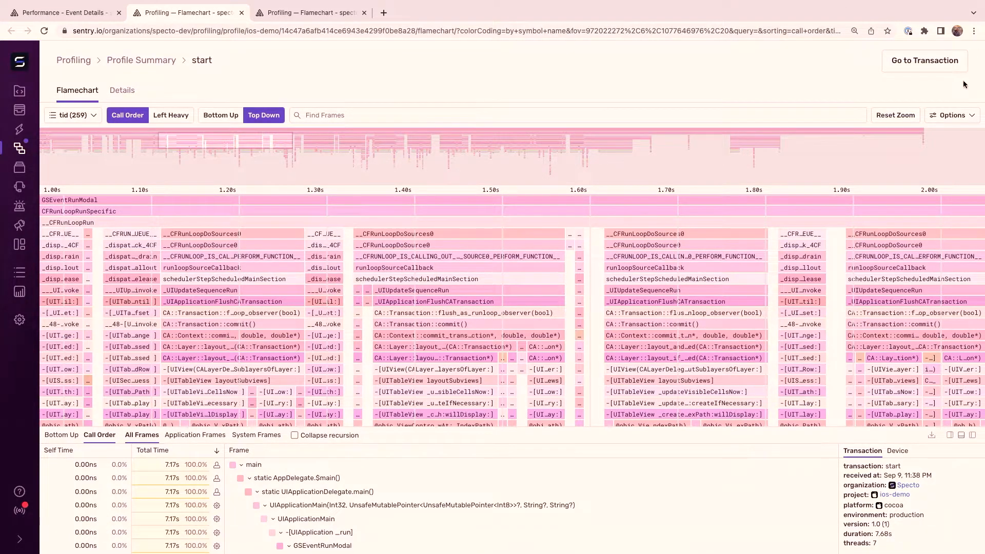
{"action": "left_click", "coordinate": [951, 115]}
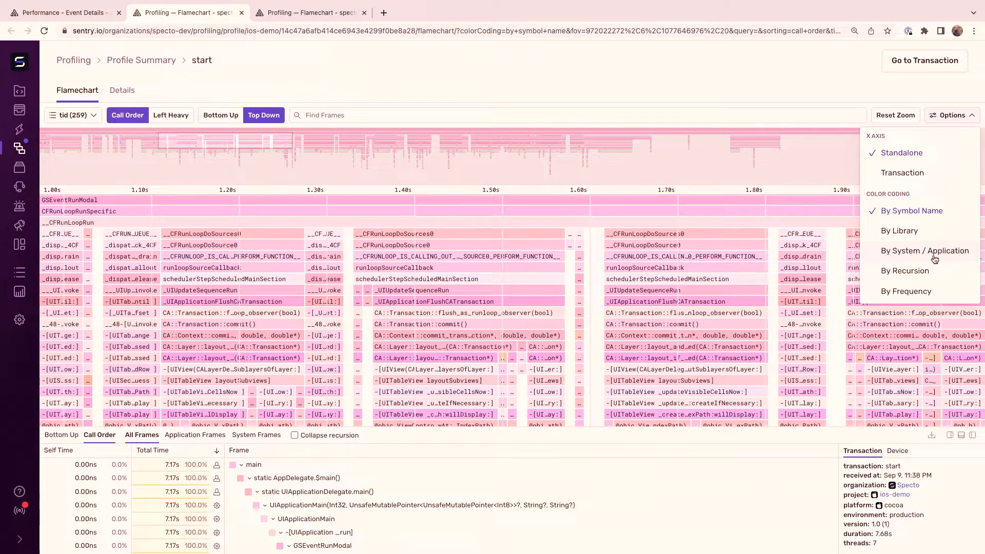
Step: Colour frames By System / Application and zoom into an earlier time range of the flamechart
{"action": "left_click", "coordinate": [924, 250]}
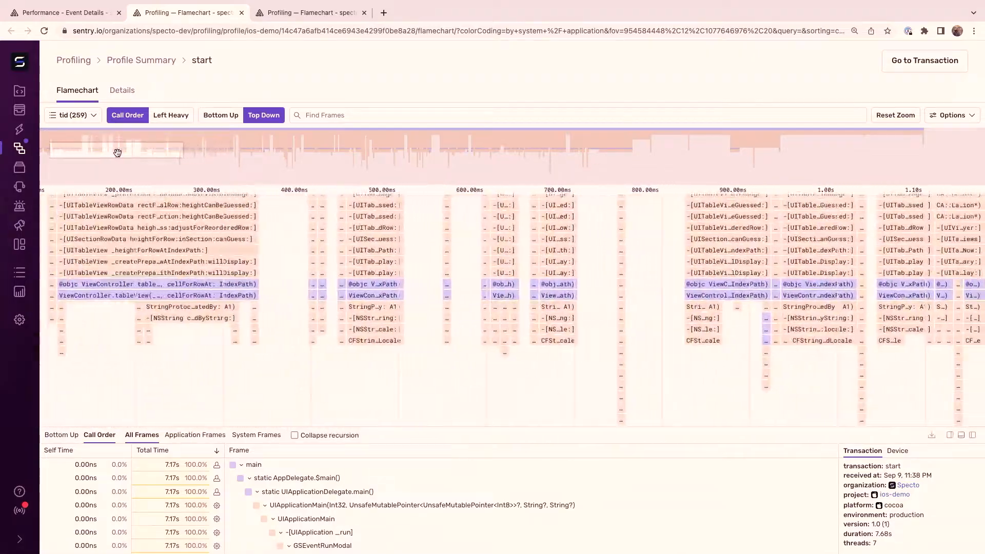
{"action": "left_click_drag", "start_coordinate": [116, 151], "coordinate": [321, 151]}
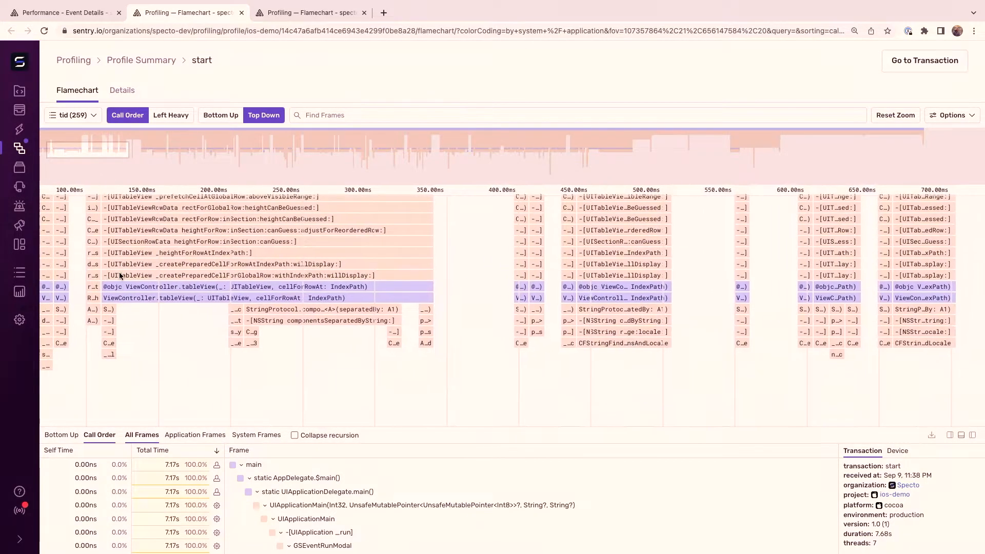
{"action": "mouse_move", "coordinate": [233, 286]}
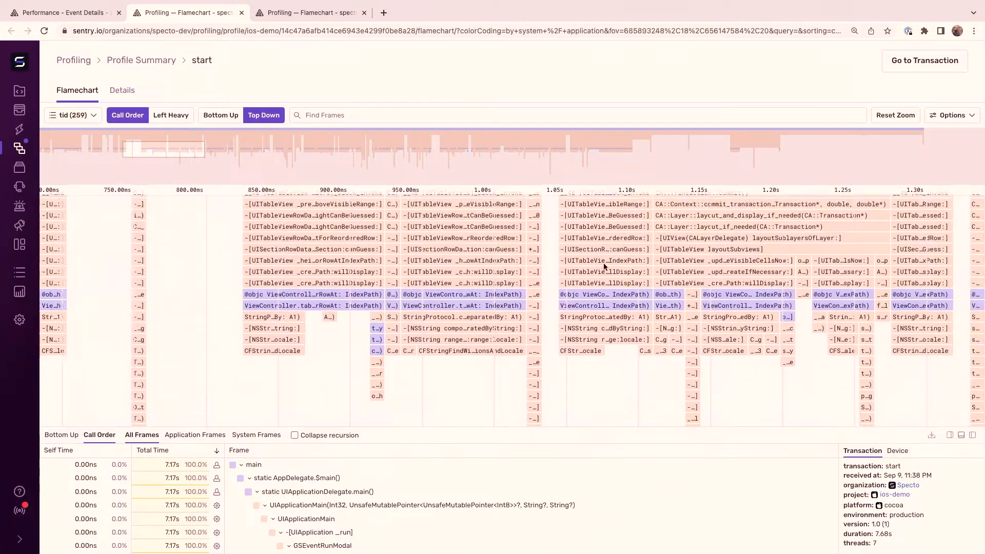
Step: Re-apply By System / Application colouring and select the cellForRowAt frame to show its 99 ms call tree
{"action": "left_click", "coordinate": [952, 115]}
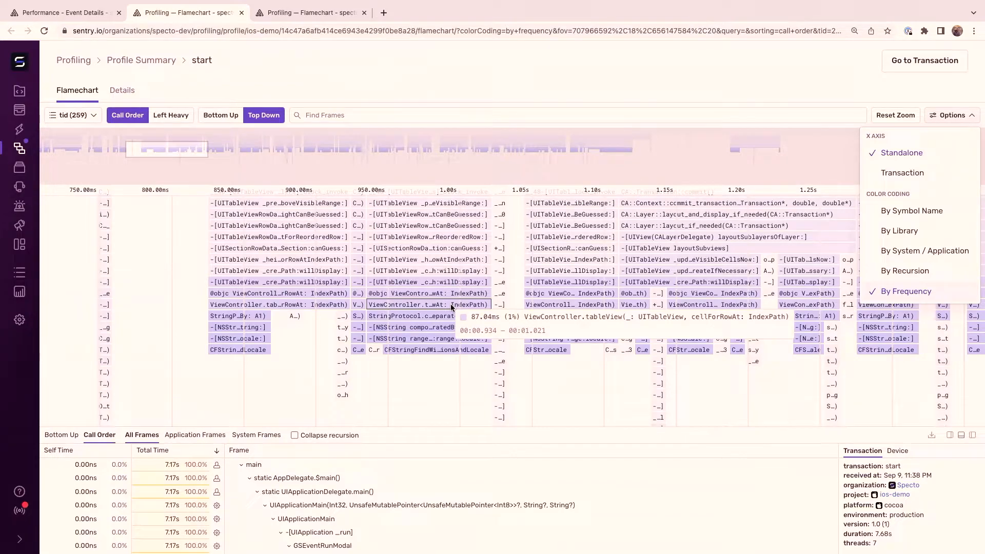
{"action": "left_click", "coordinate": [924, 250]}
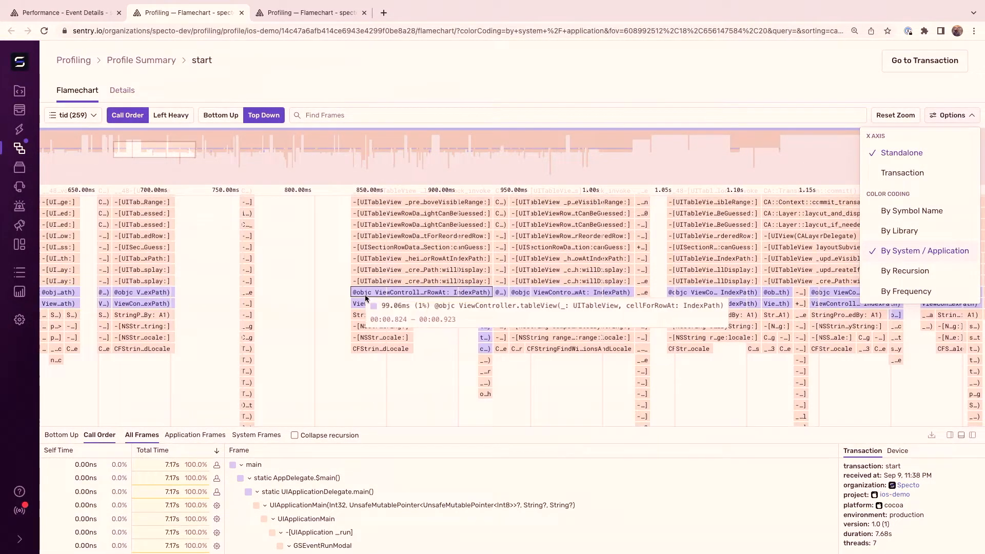
{"action": "left_click", "coordinate": [421, 293]}
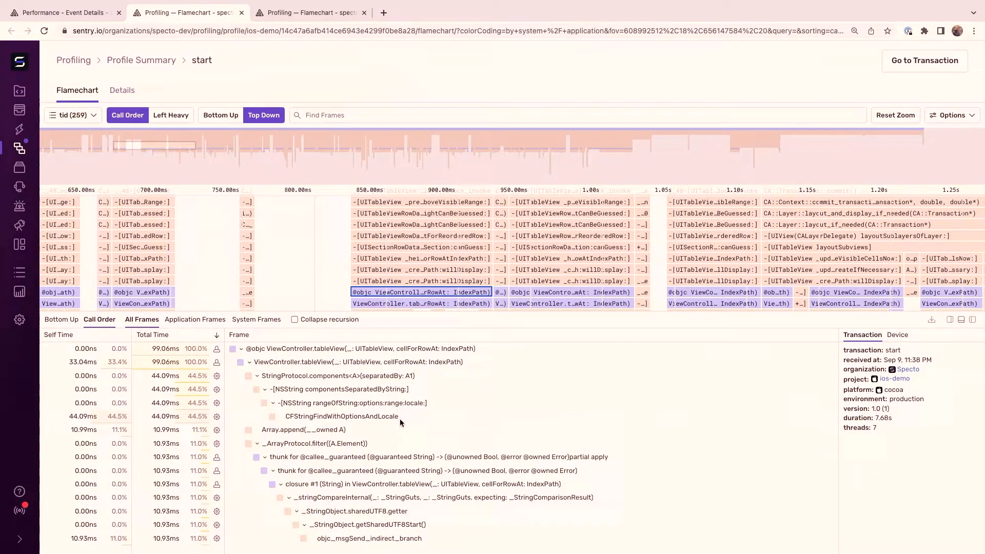
{"action": "mouse_move", "coordinate": [365, 399]}
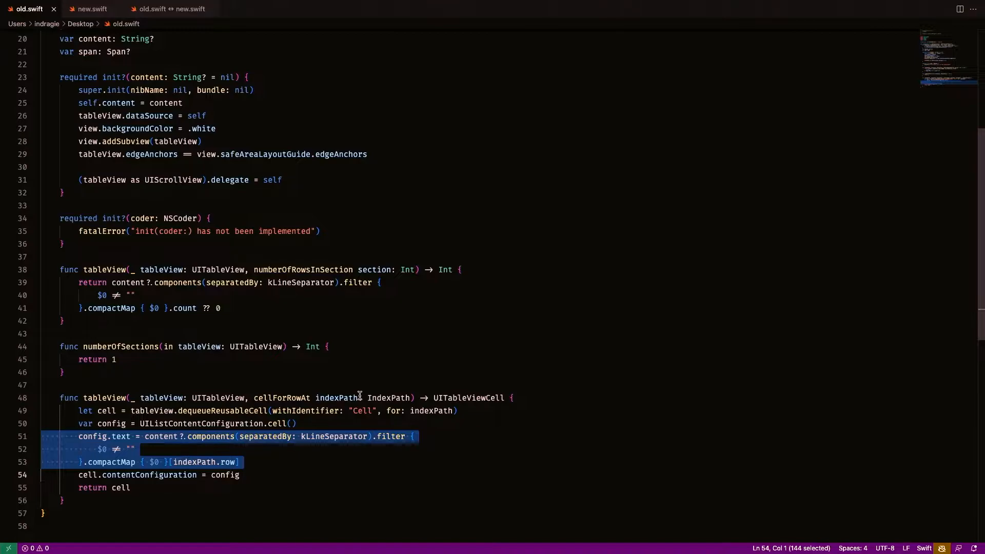
{"action": "mouse_move", "coordinate": [324, 427]}
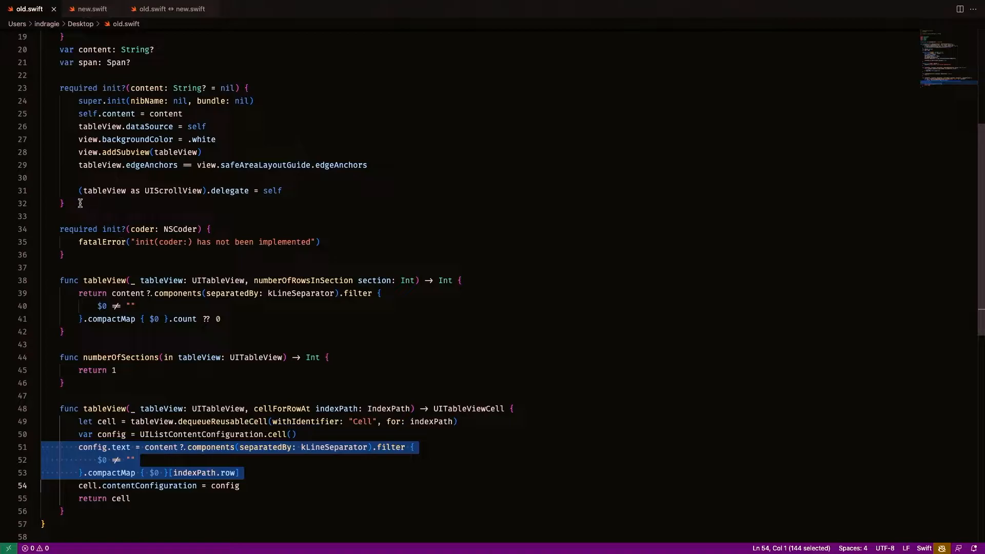
{"action": "mouse_move", "coordinate": [140, 164]}
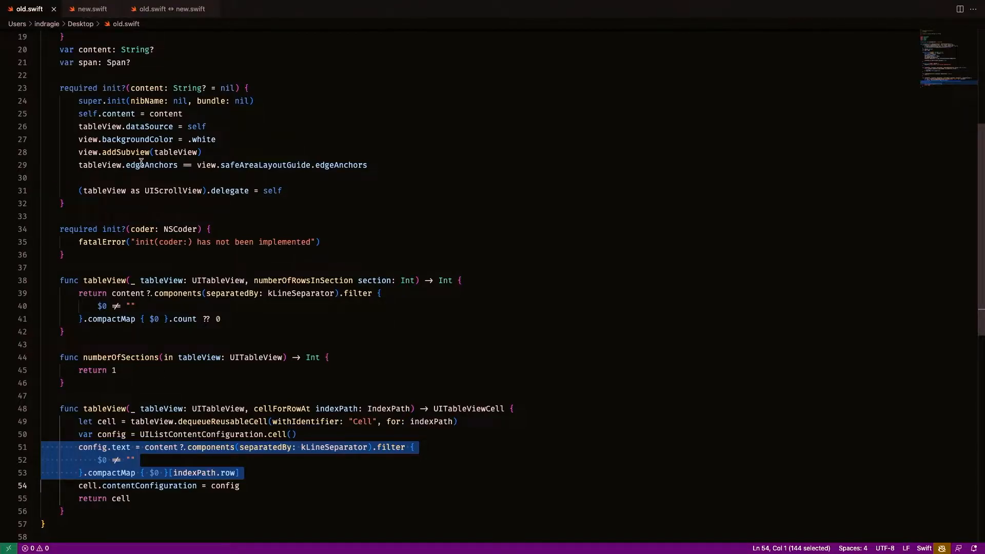
Step: View new.swift, then the old.swift ↔ new.swift diff showing the split moved to the initializer
{"action": "left_click", "coordinate": [92, 9]}
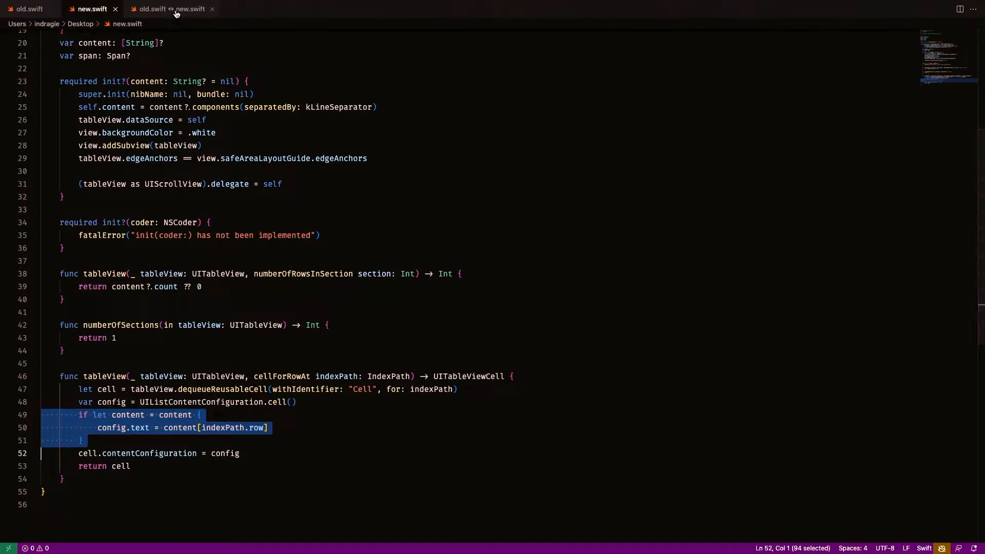
{"action": "left_click", "coordinate": [170, 9]}
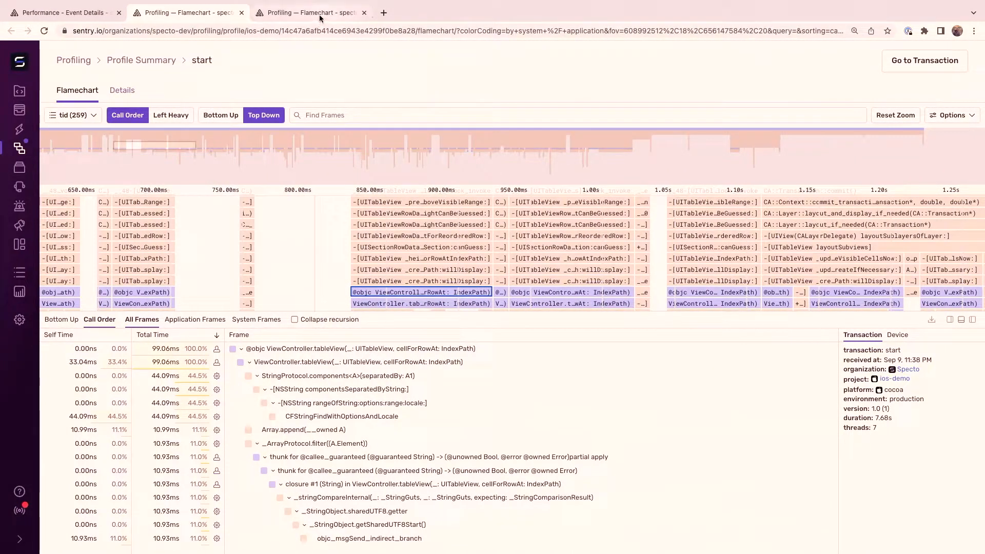
Step: Switch to the new profile's flamechart tab and bring up its display options
{"action": "left_click", "coordinate": [308, 12]}
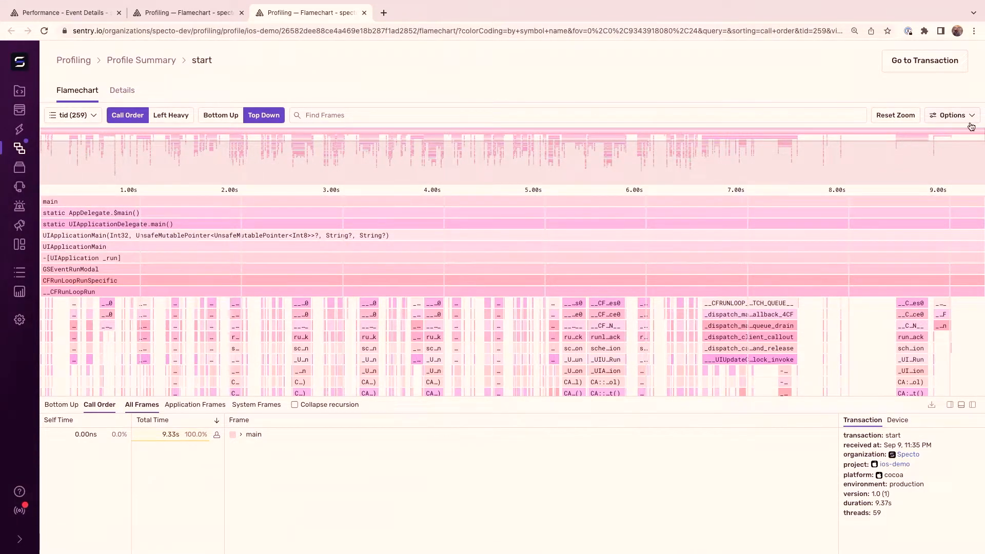
{"action": "left_click", "coordinate": [951, 115]}
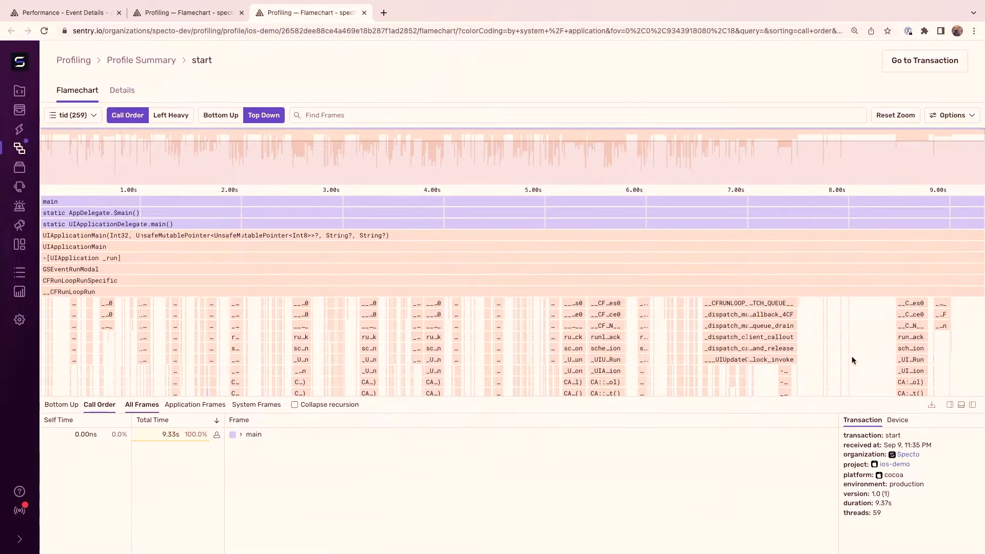
{"action": "mouse_move", "coordinate": [538, 139]}
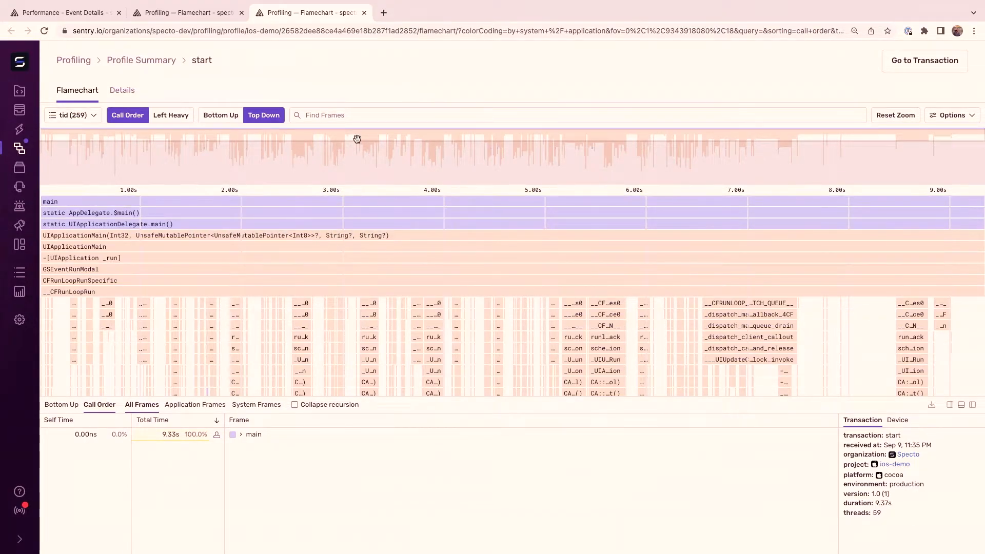
Step: Search the new flamechart for 'cellFo' frames, which now show only as tiny slivers
{"action": "scroll", "scroll_direction": "down", "scroll_amount": 3}
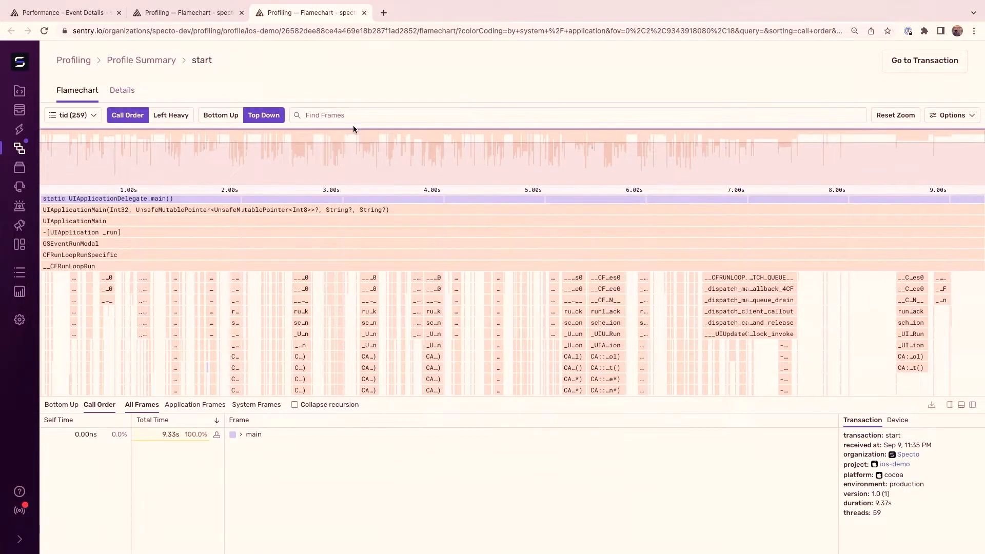
{"action": "type", "text": "cellFo"}
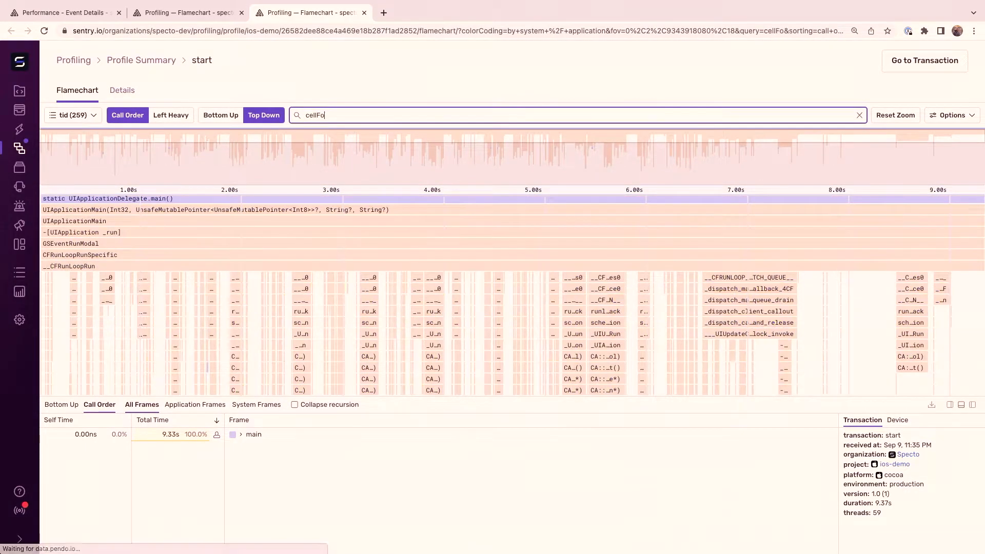
{"action": "key", "text": "Backspace"}
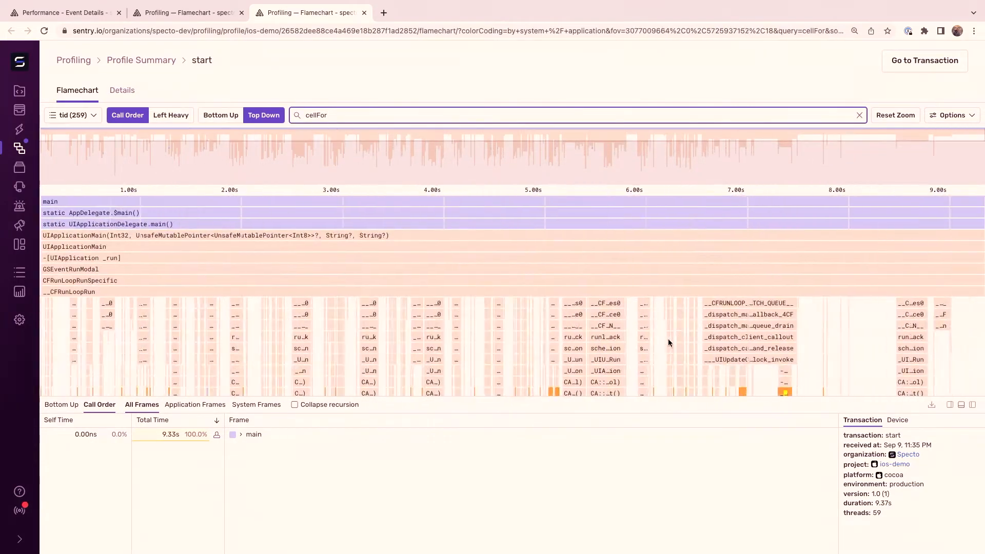
{"action": "left_click", "coordinate": [859, 115]}
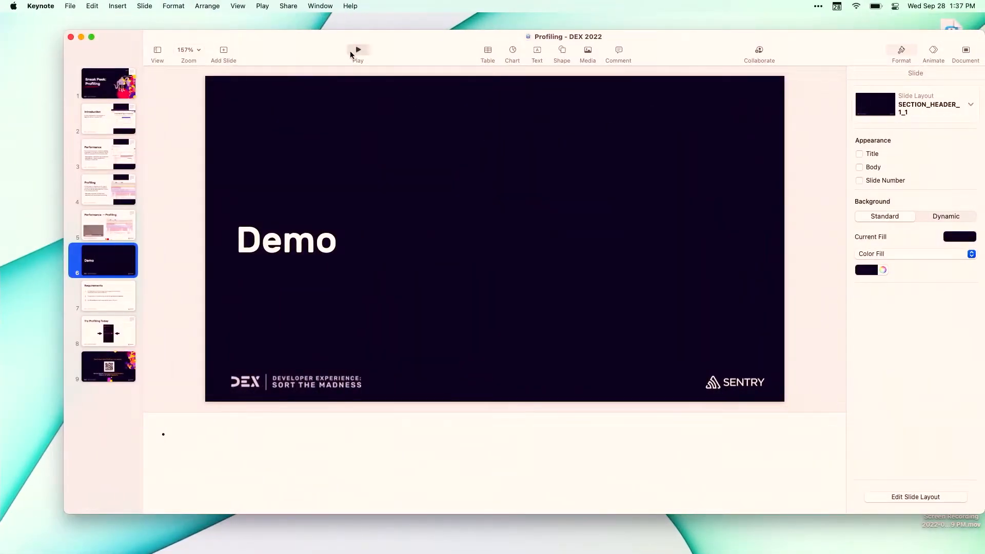
Step: Play the Keynote presentation from the selected Demo slide
{"action": "left_click", "coordinate": [357, 49]}
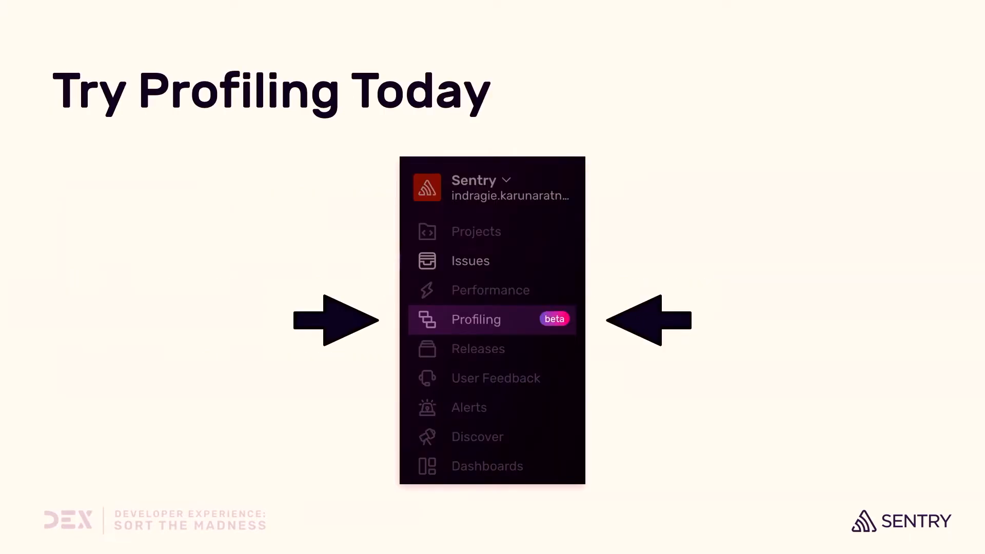